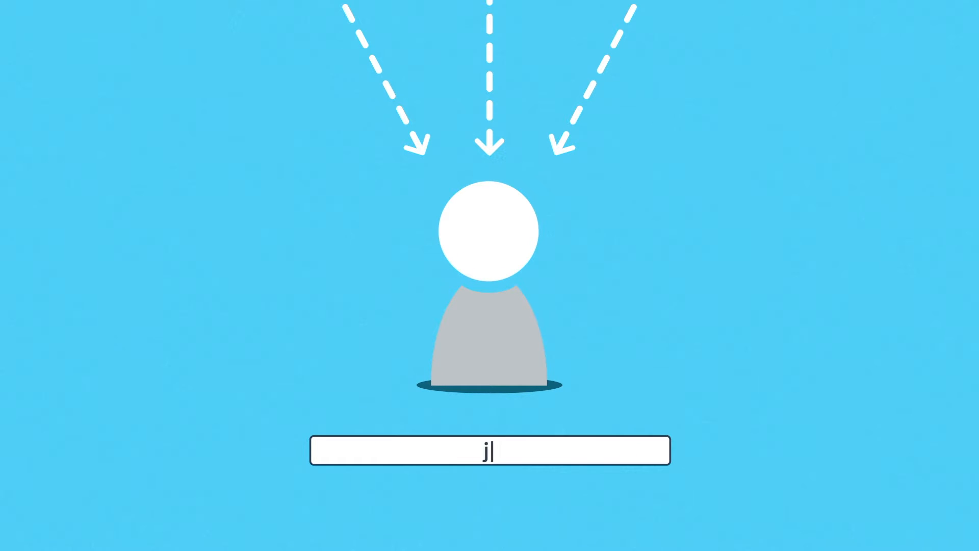
{"action": "type", "text": "ohn.smith@email.com"}
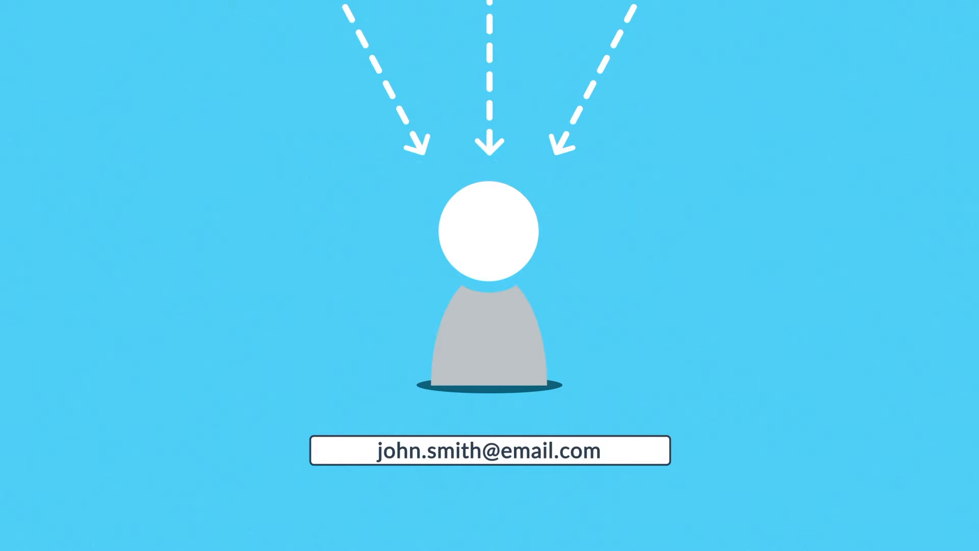